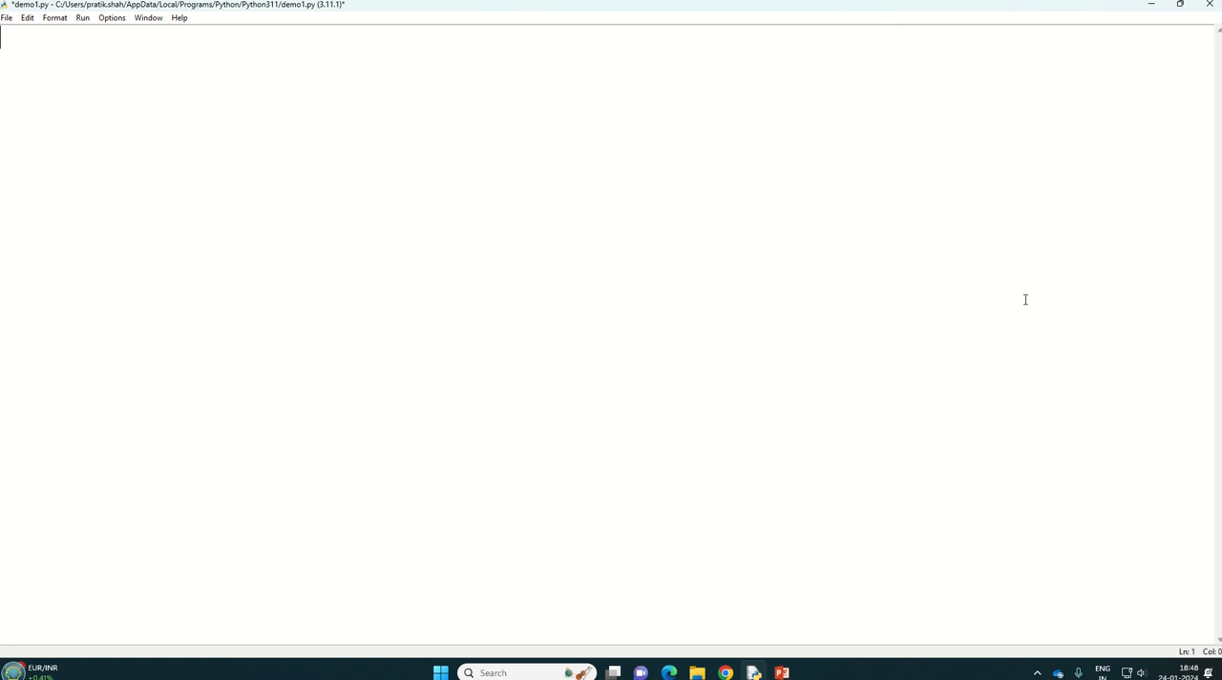
Type colors=["Red","Blue","Orange"] on the first line of demo1.py.
type("colors=")
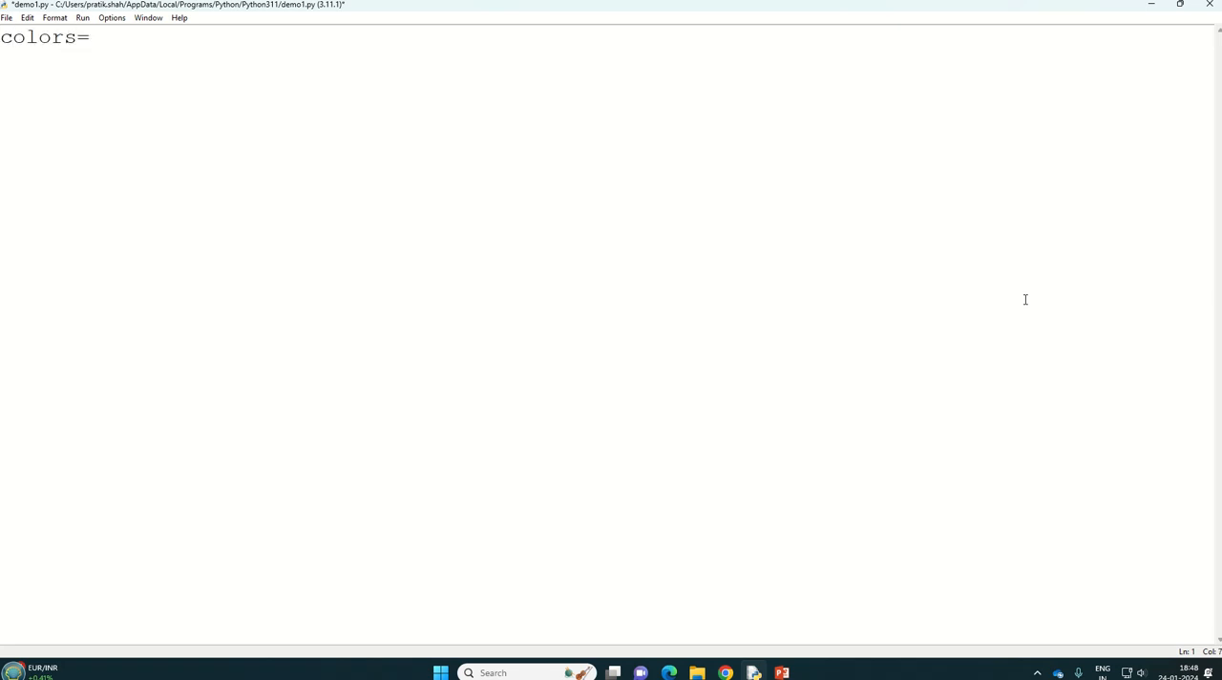
type("[]")
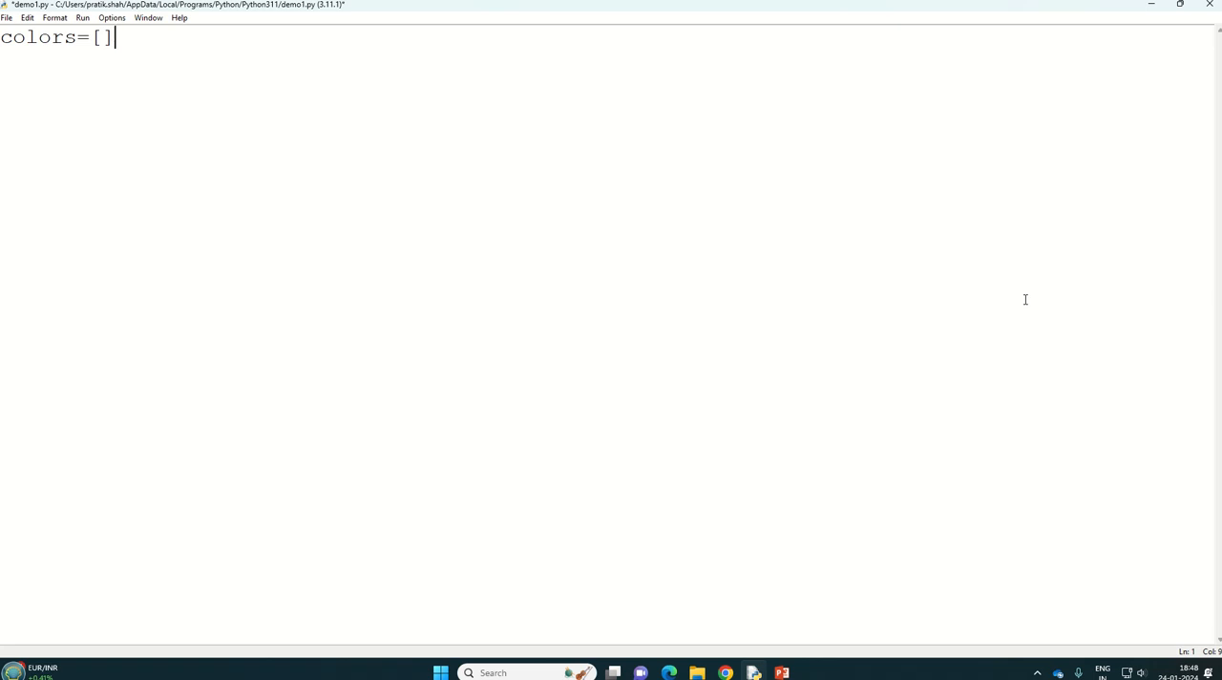
type("\"")
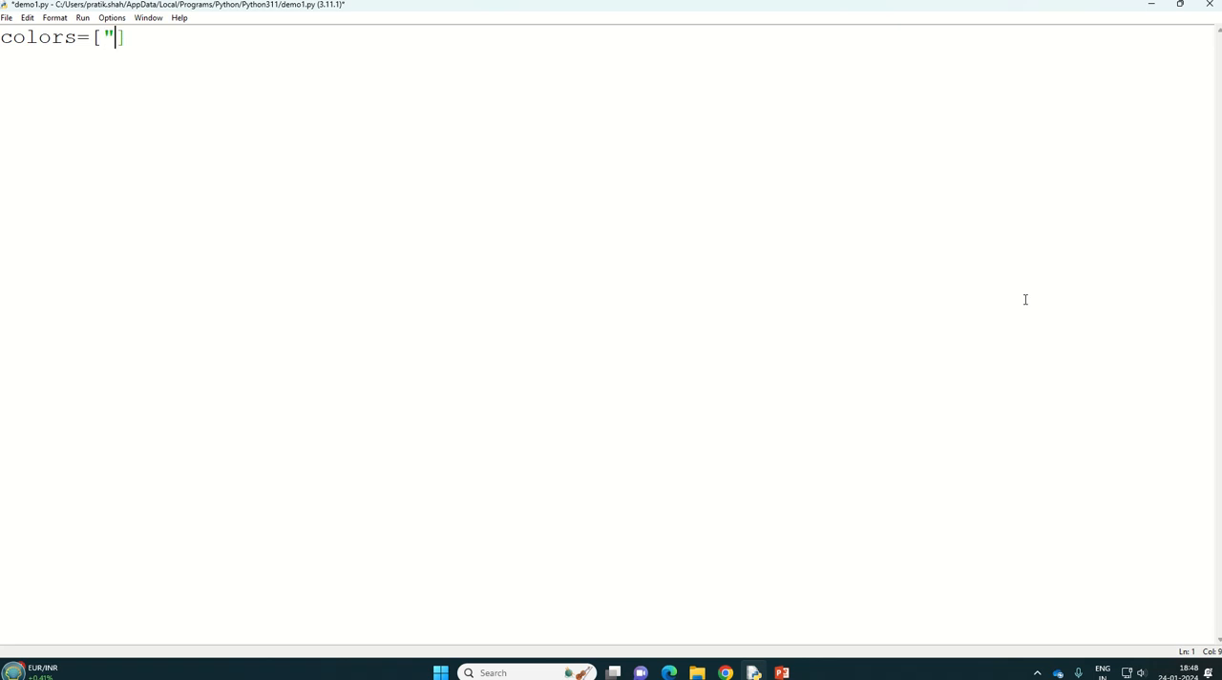
type("Red")
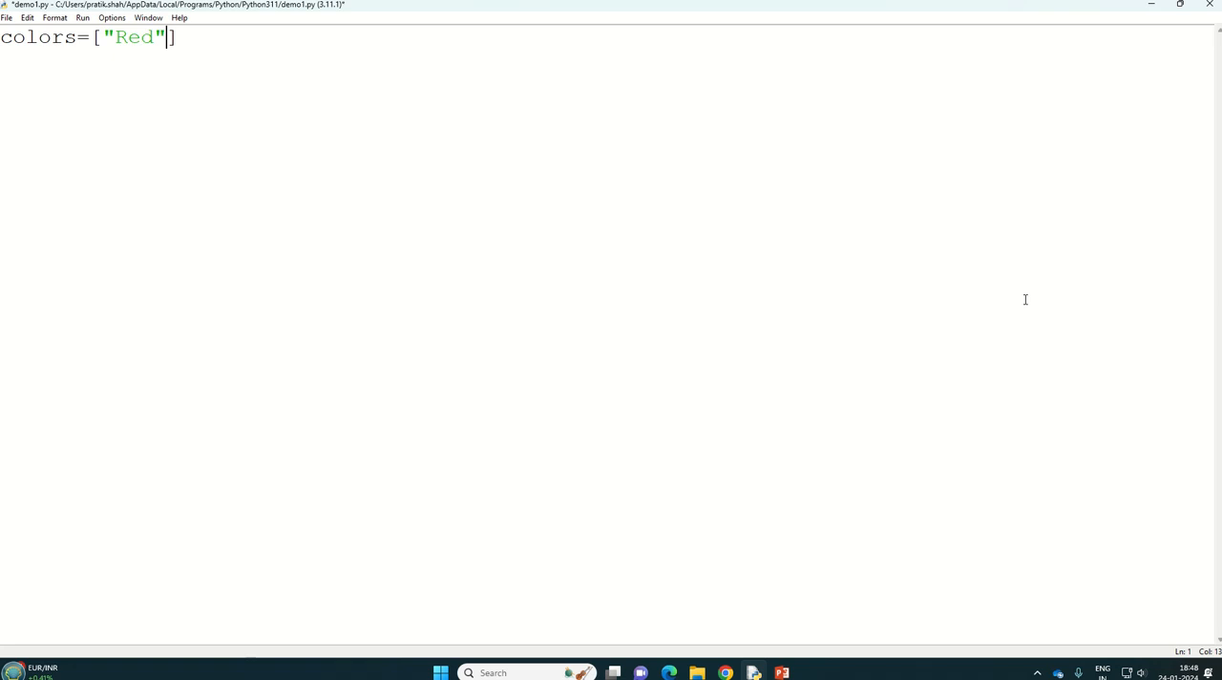
type(",\"")
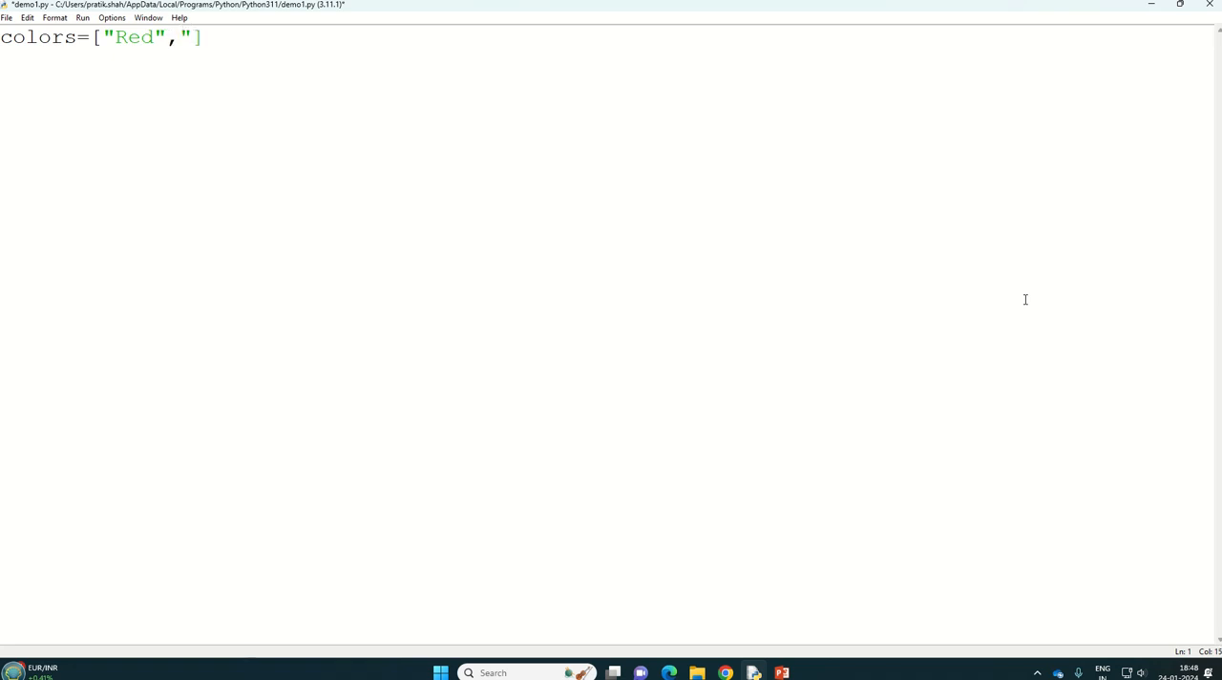
type("Blue")
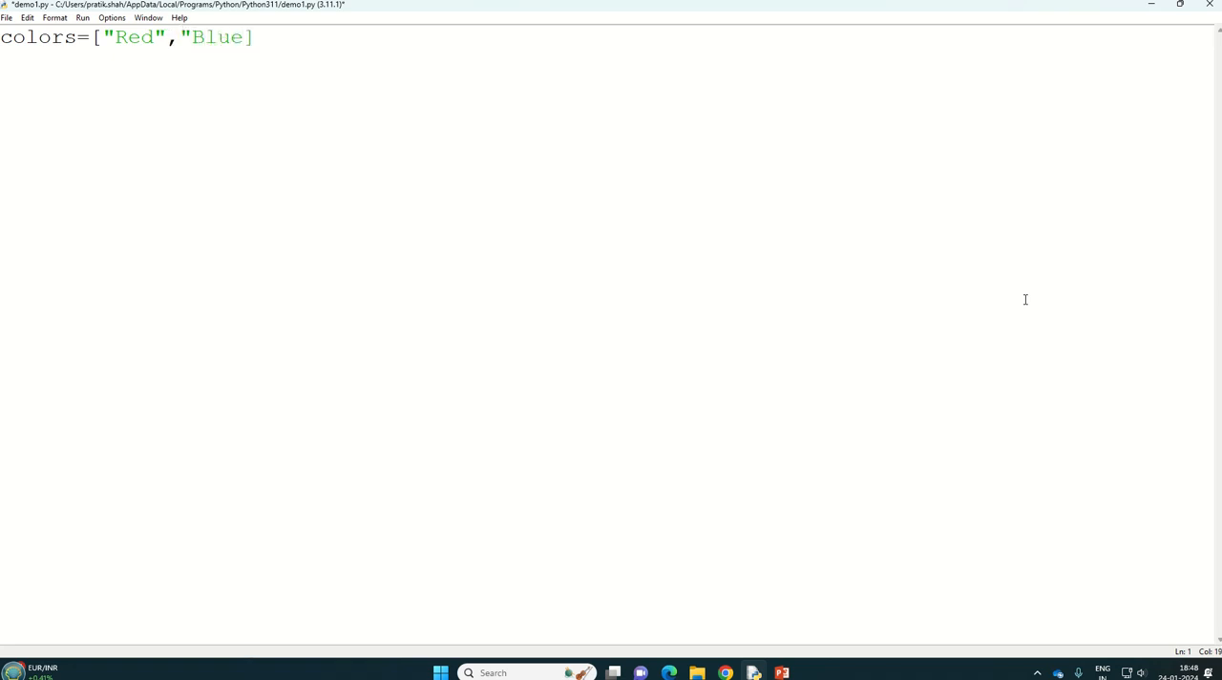
type(",")
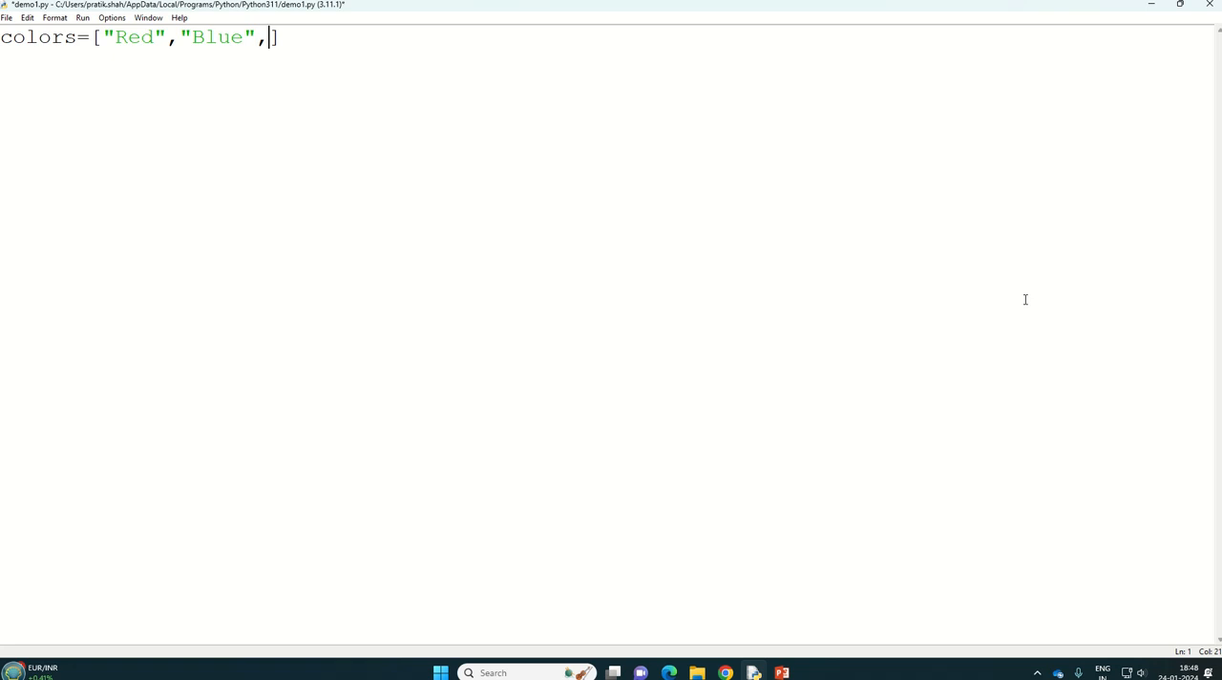
type("\"Orange\"")
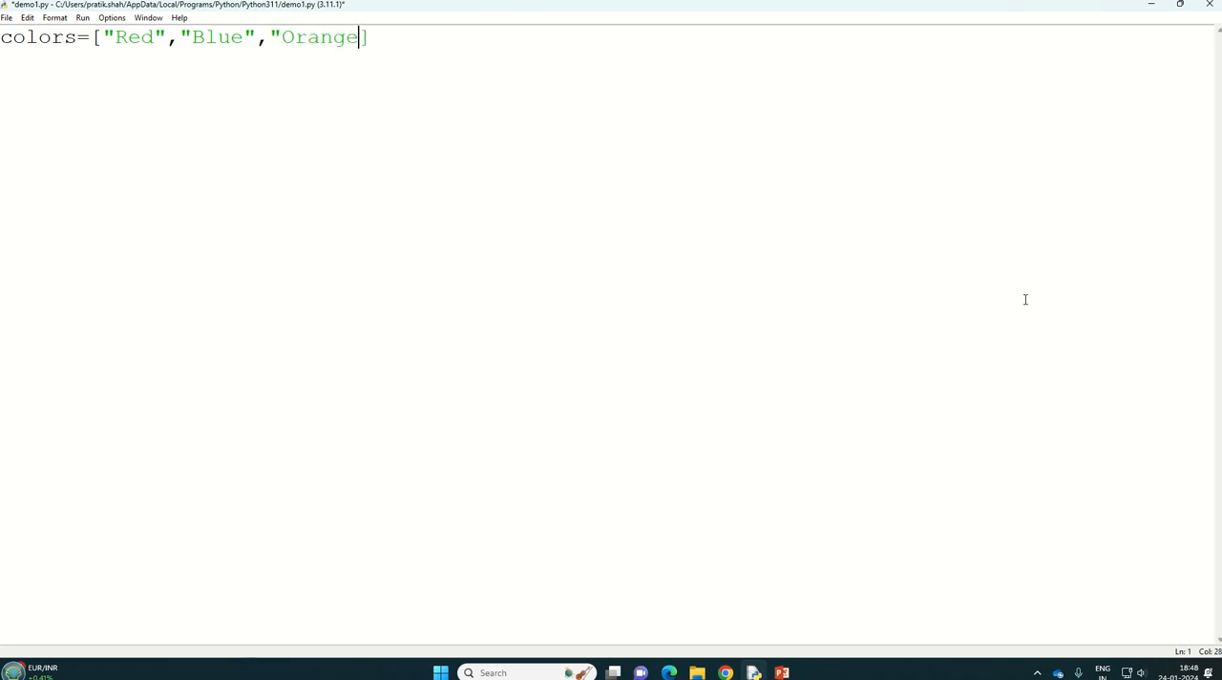
type("\"")
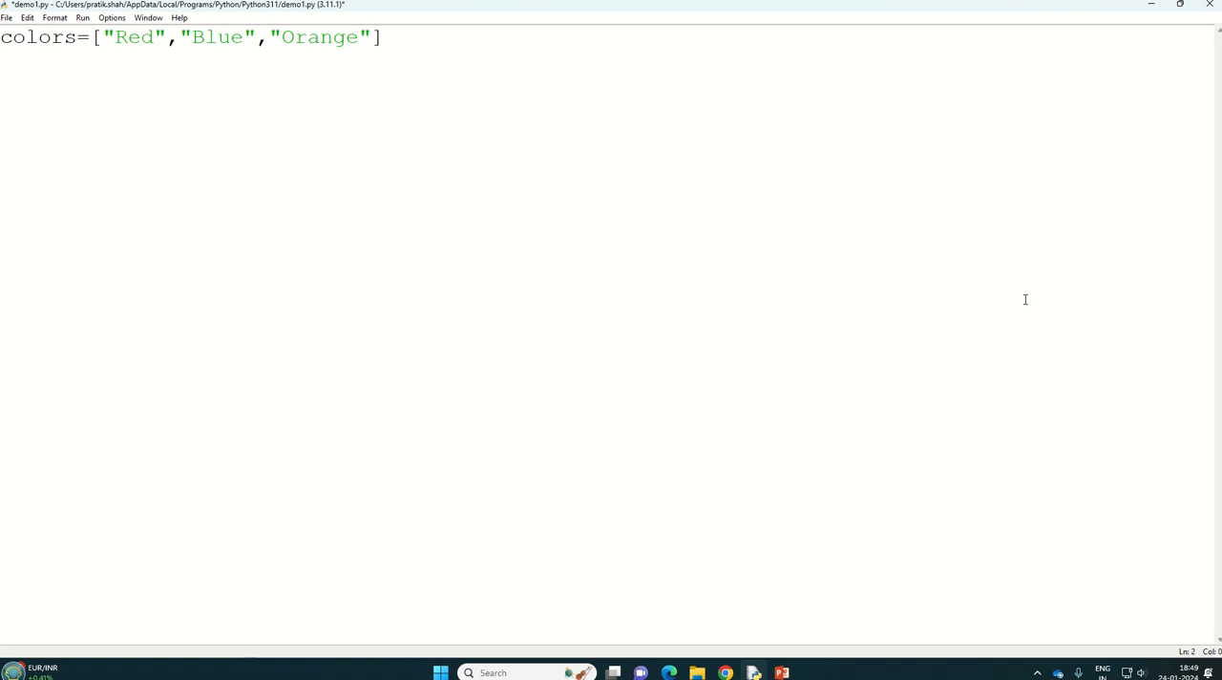
Add result=map(list,colors) on line 2.
type("result")
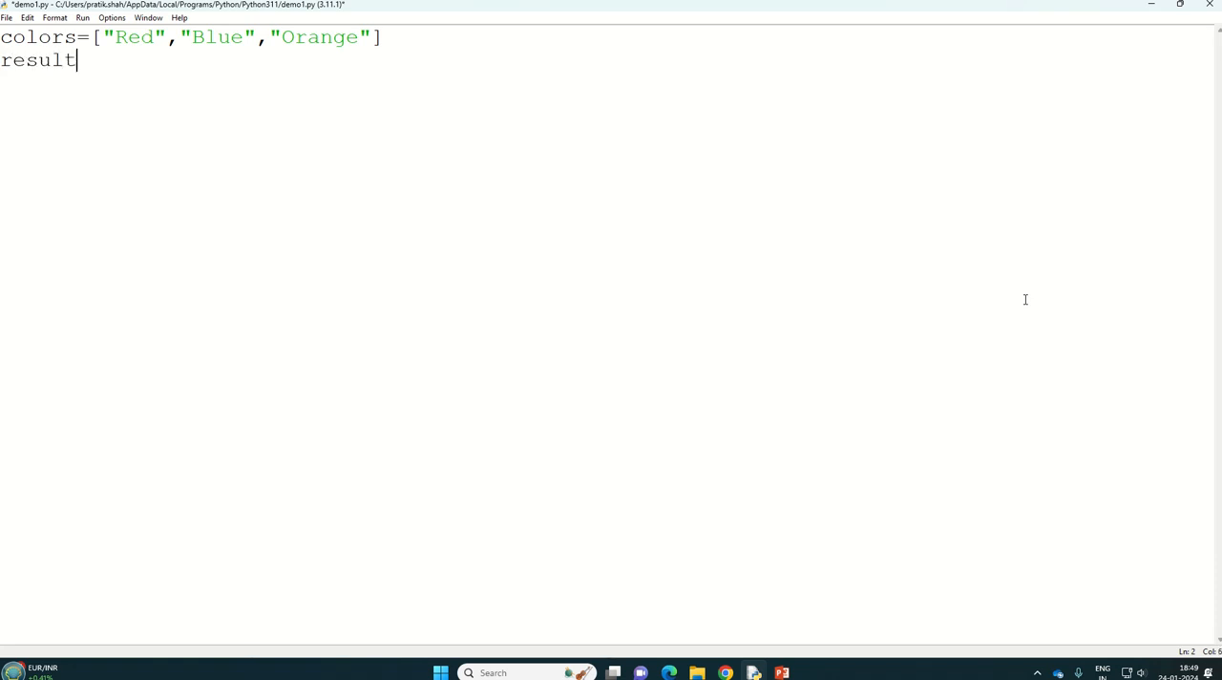
type("=")
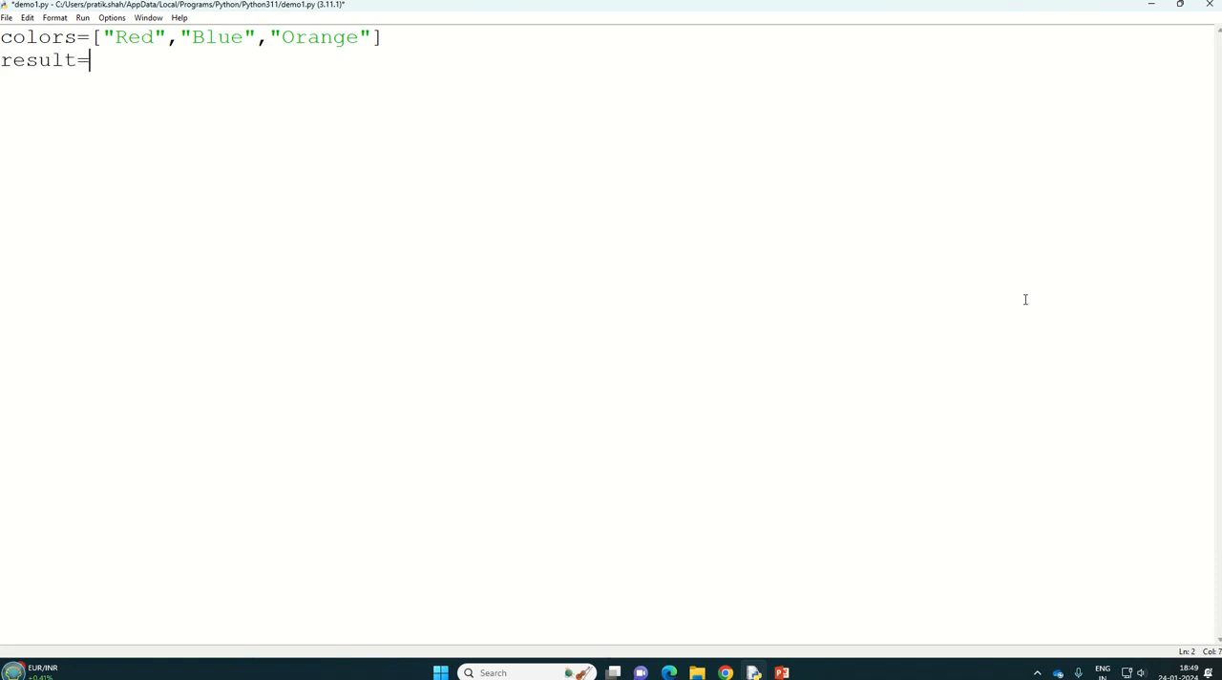
type("map")
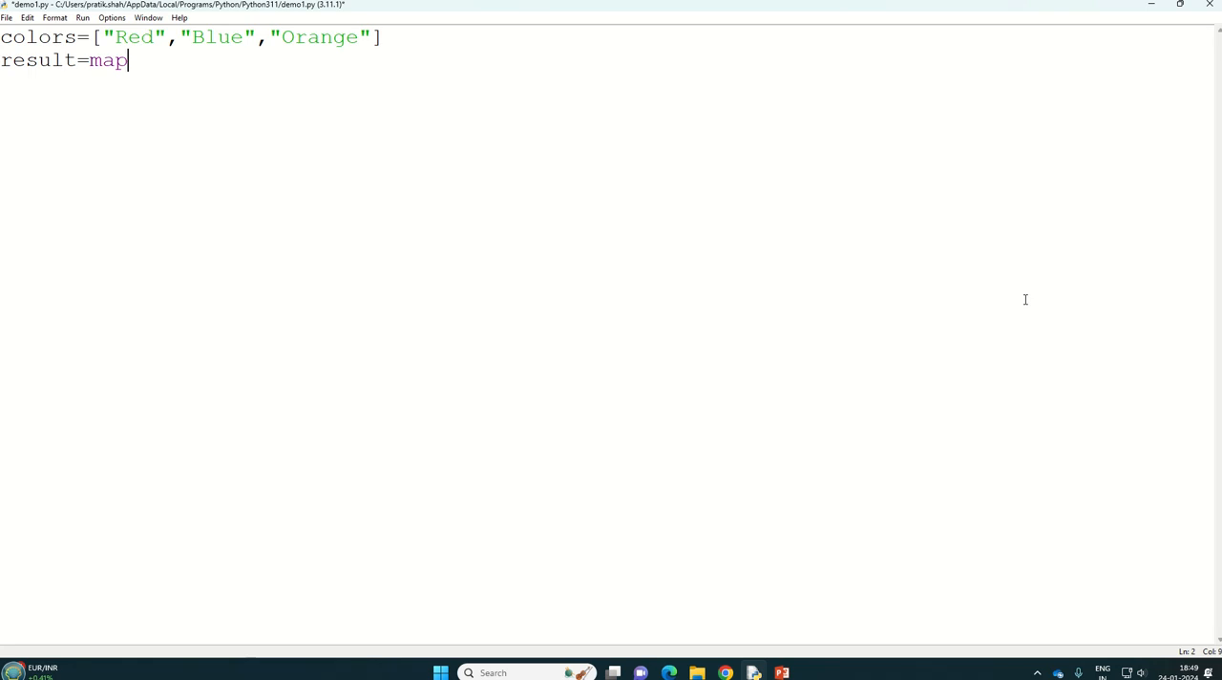
type("()")
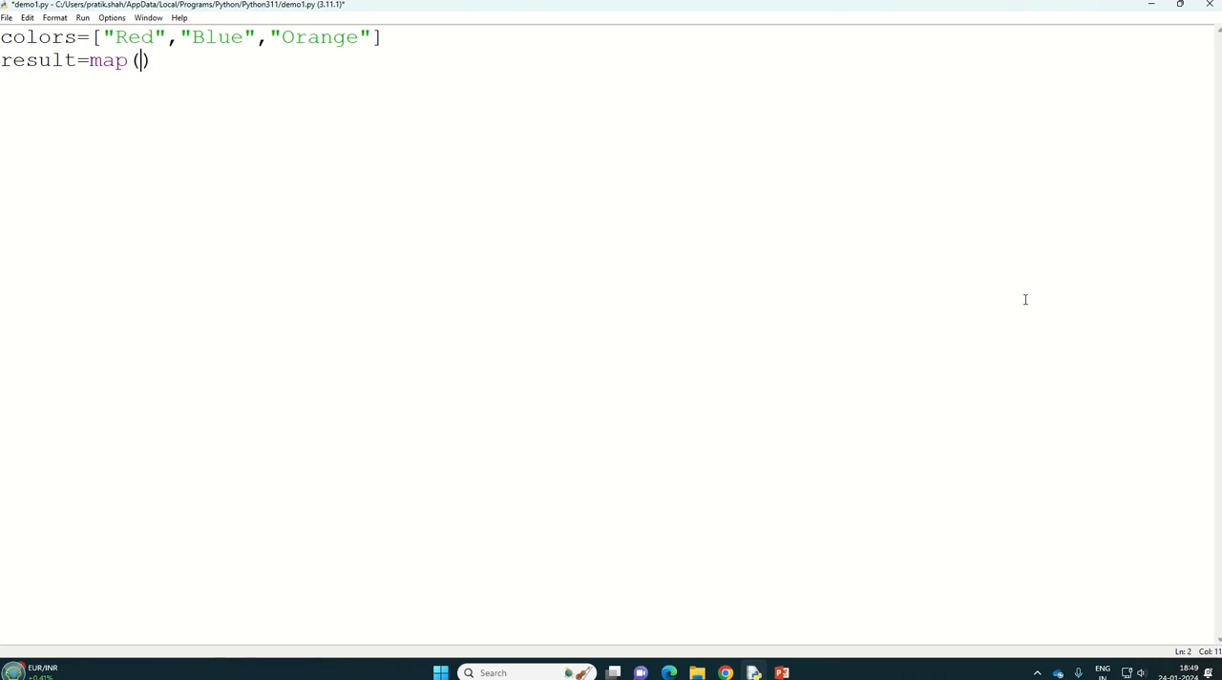
type("list,")
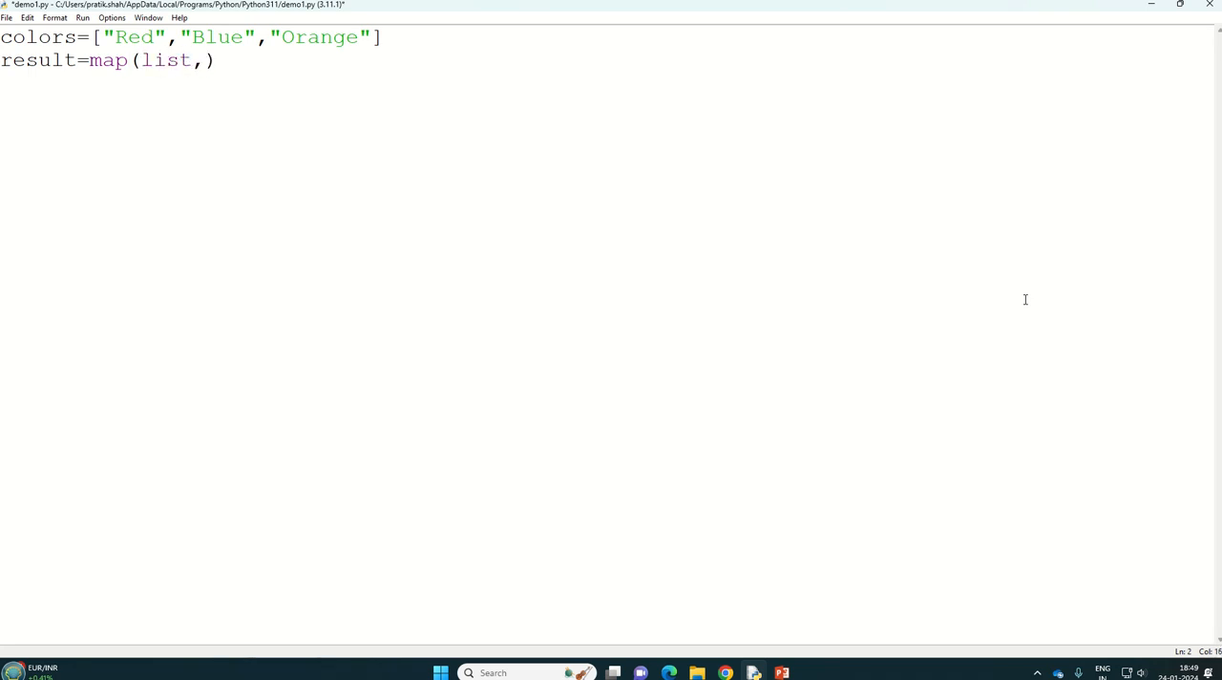
type("colo")
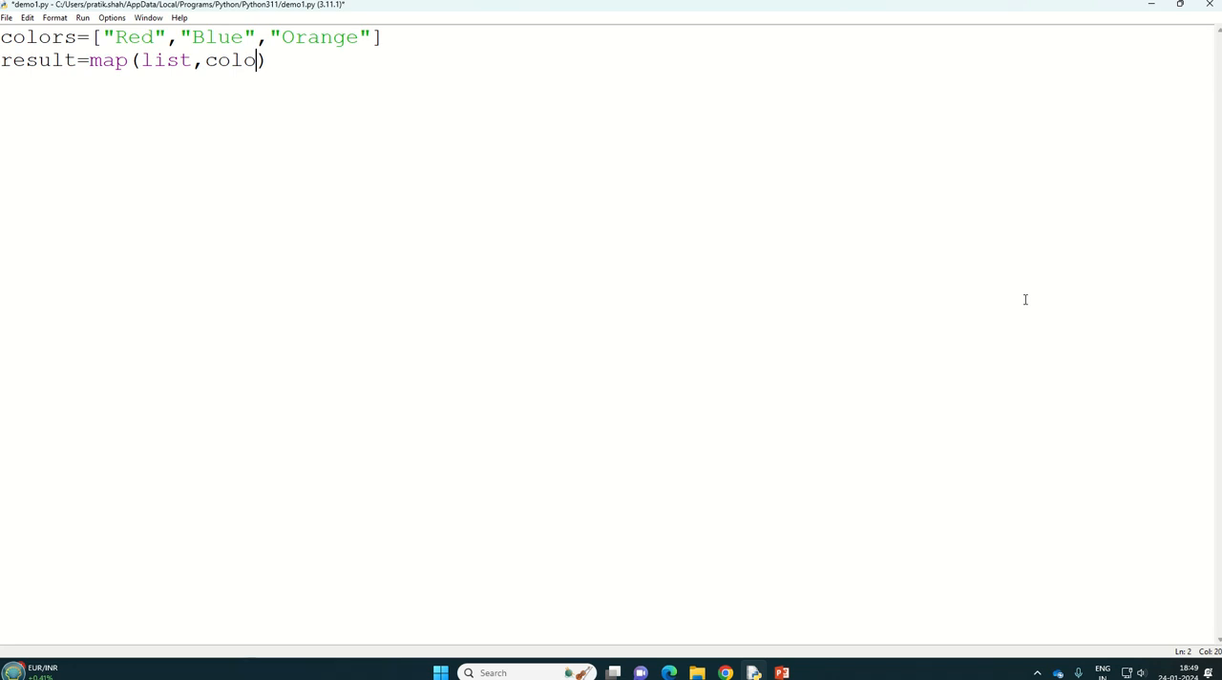
type("rs")
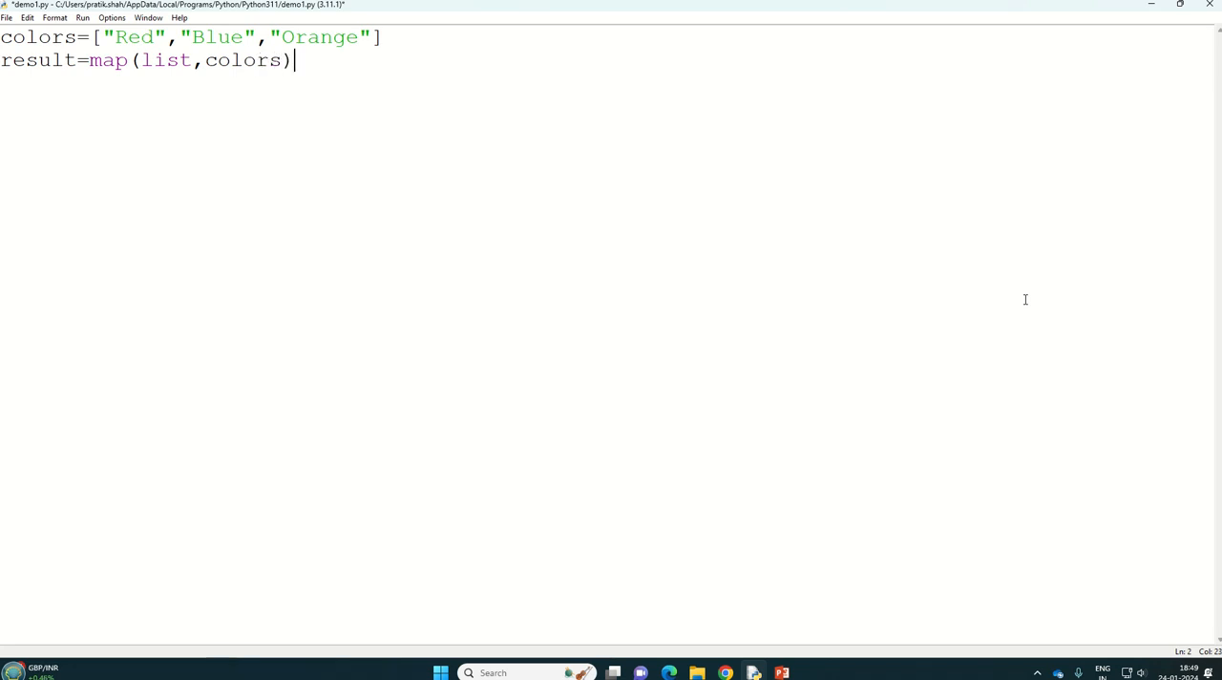
Add print(list(result)) on line 3, then select the word Red in the list.
type("priu")
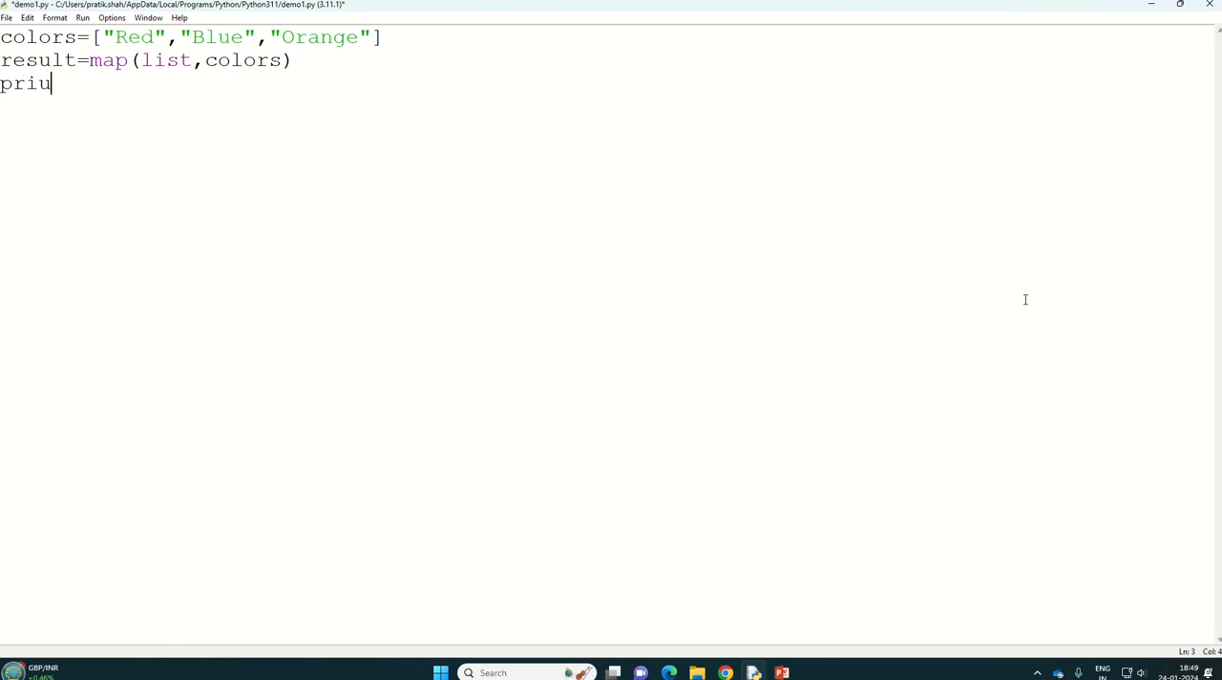
type("print")
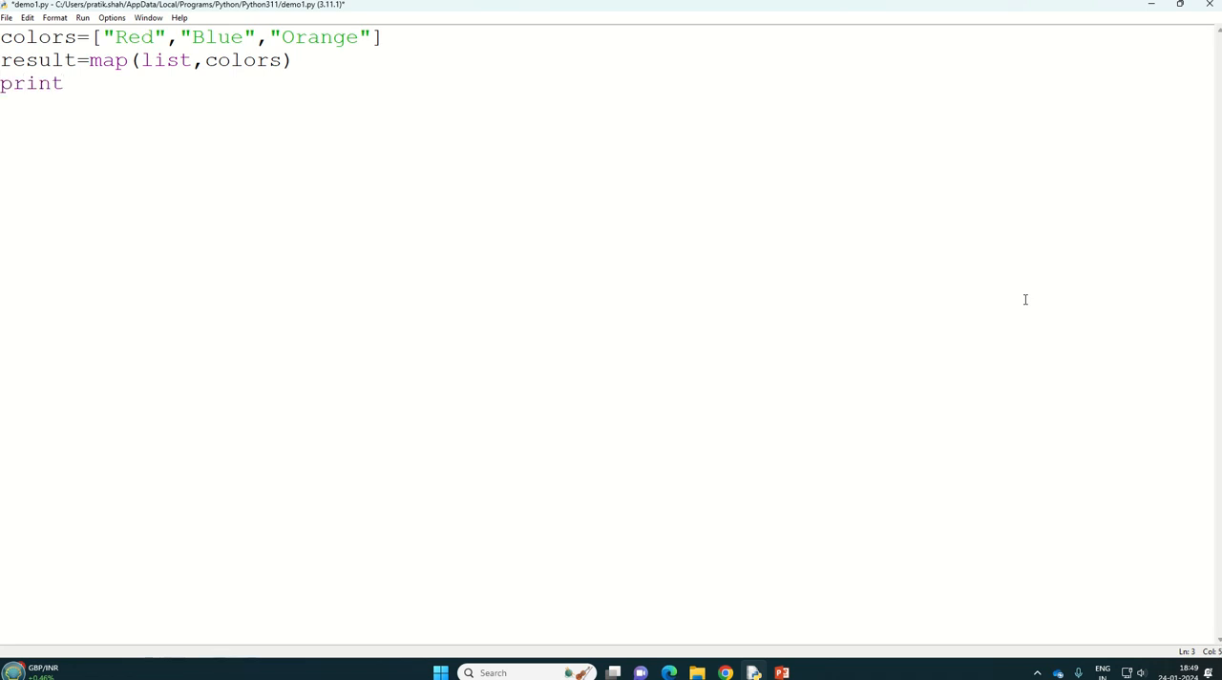
type("(l")
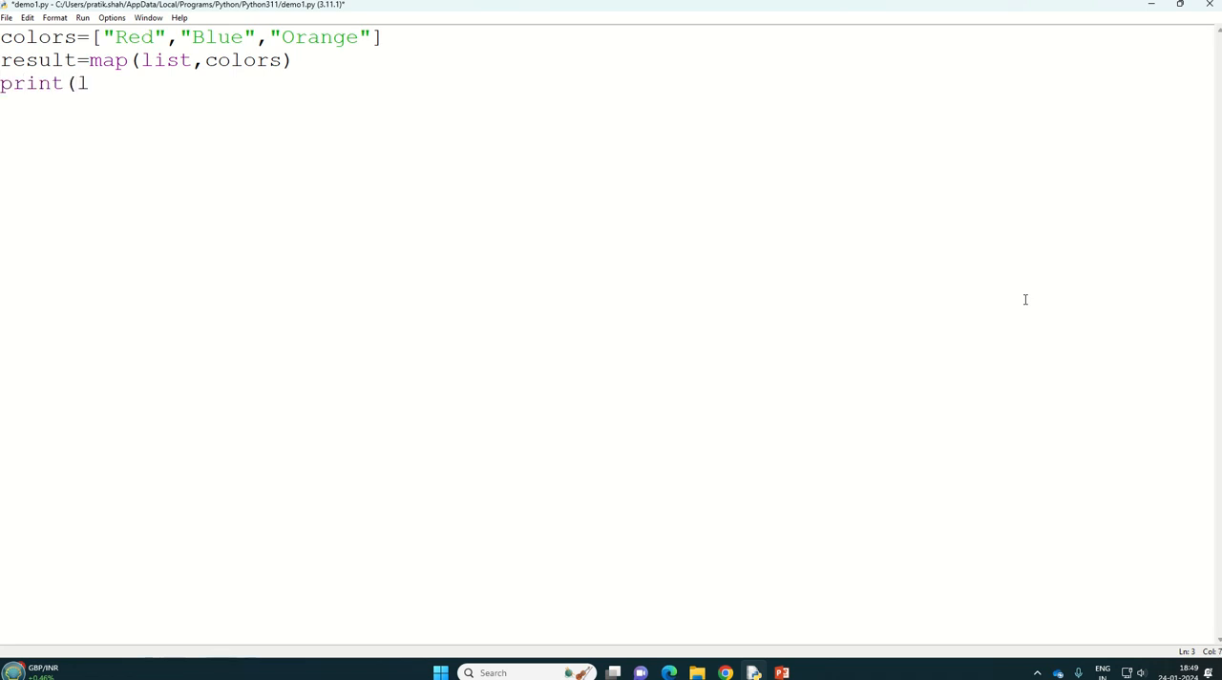
type("ist(r")
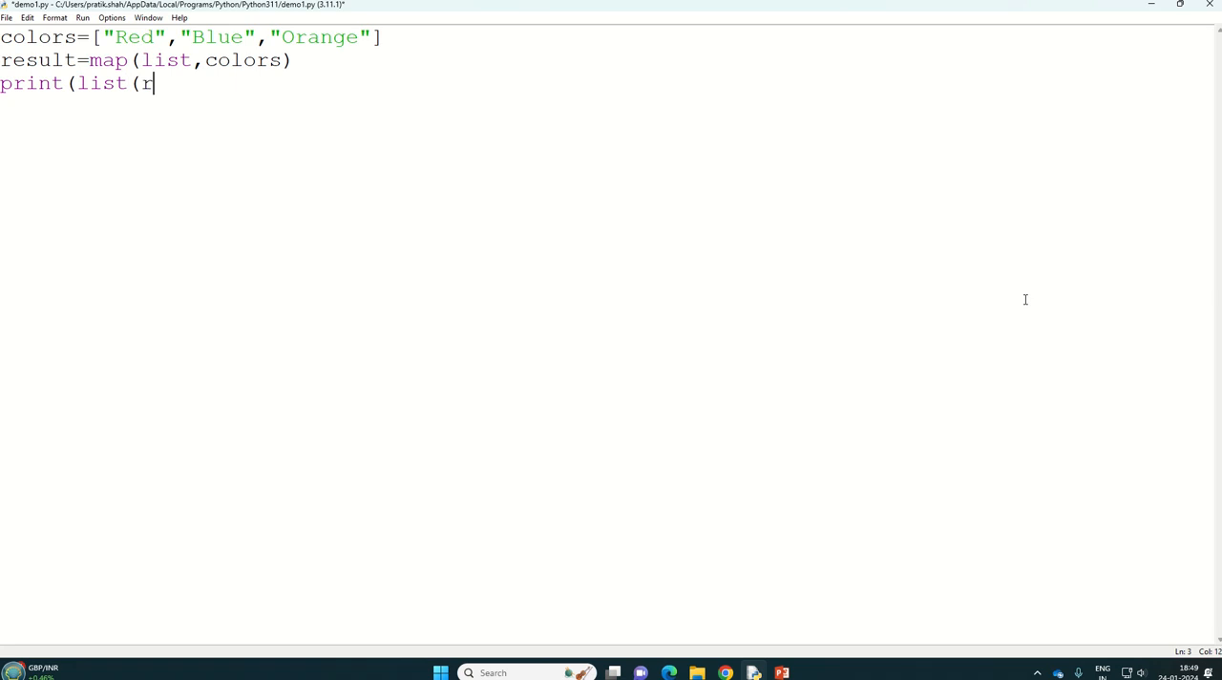
type("esu")
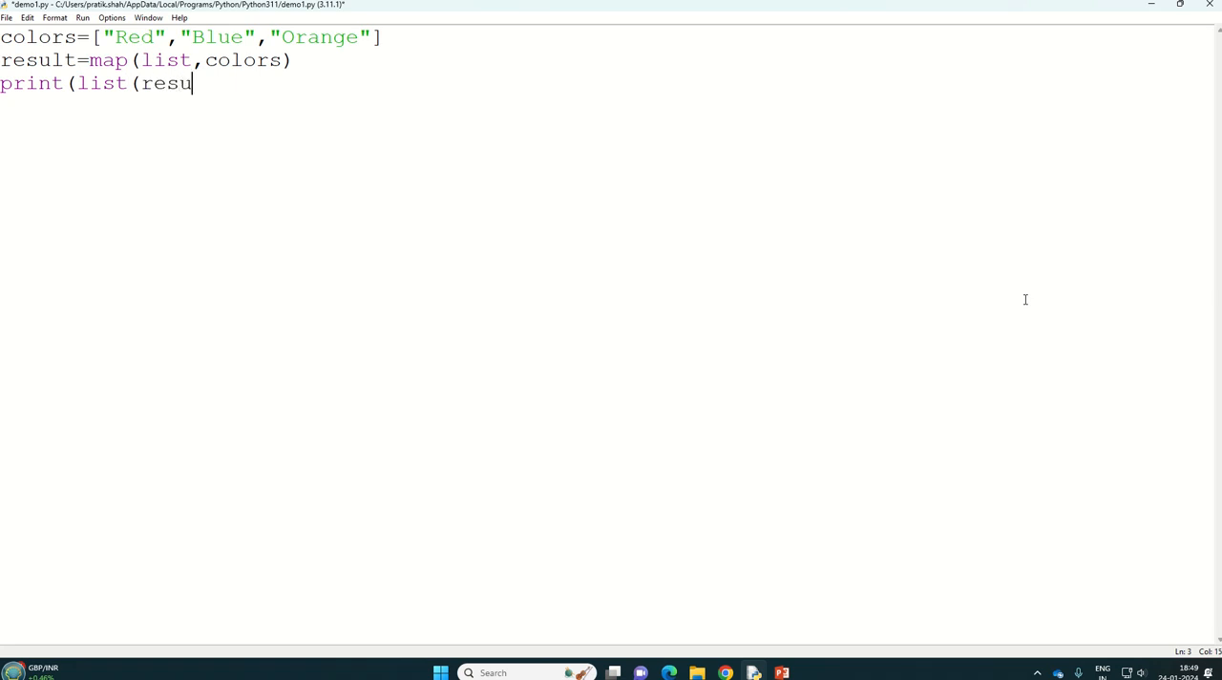
type("lt))")
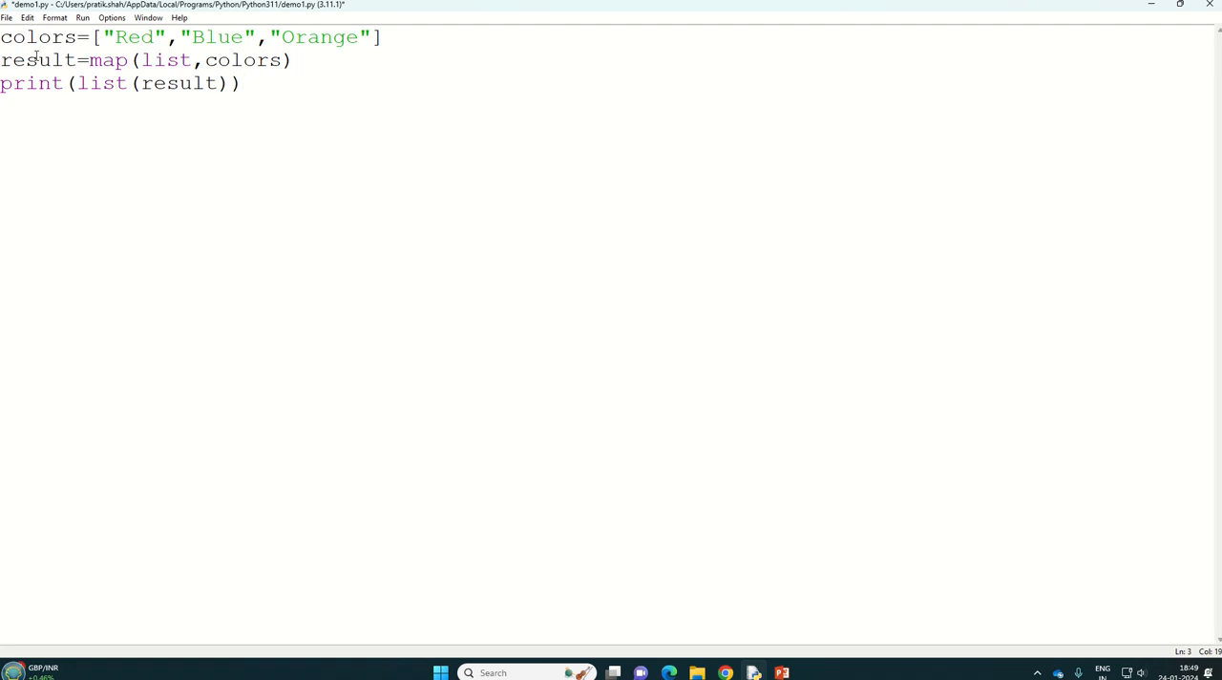
double_click(40, 36)
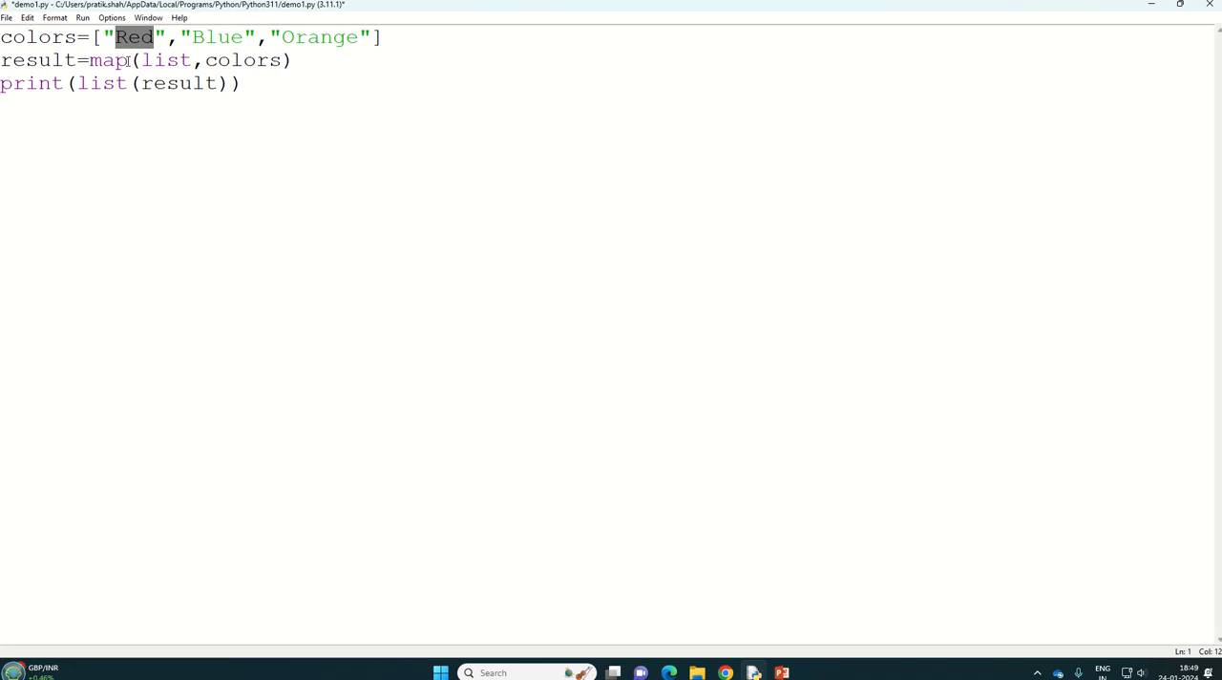
double_click(166, 60)
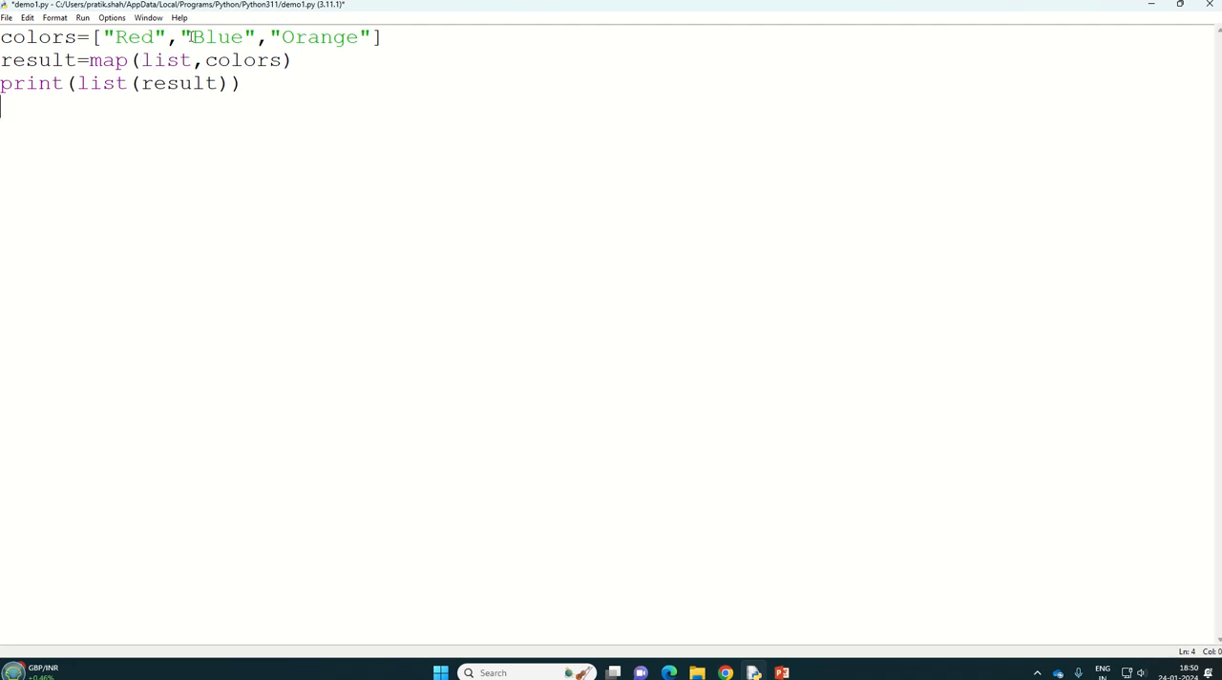
double_click(217, 36)
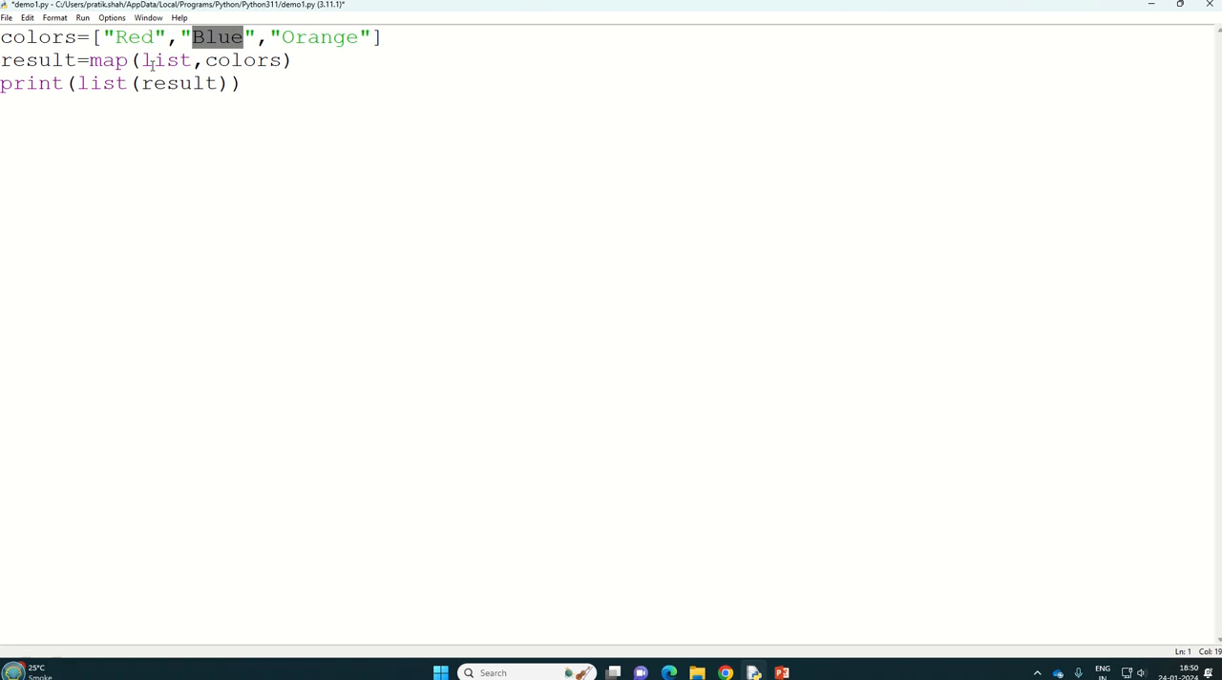
double_click(177, 83)
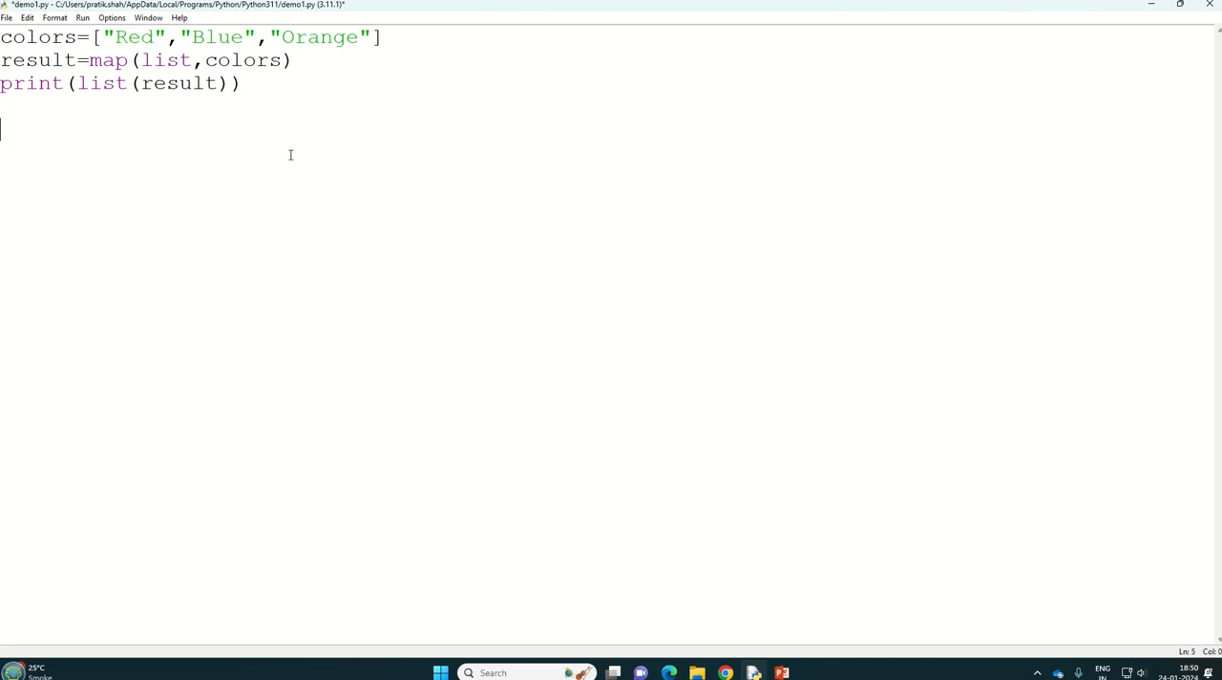
Save and run demo1.py with F5, then highlight the Orange character list in the shell output.
key("F5")
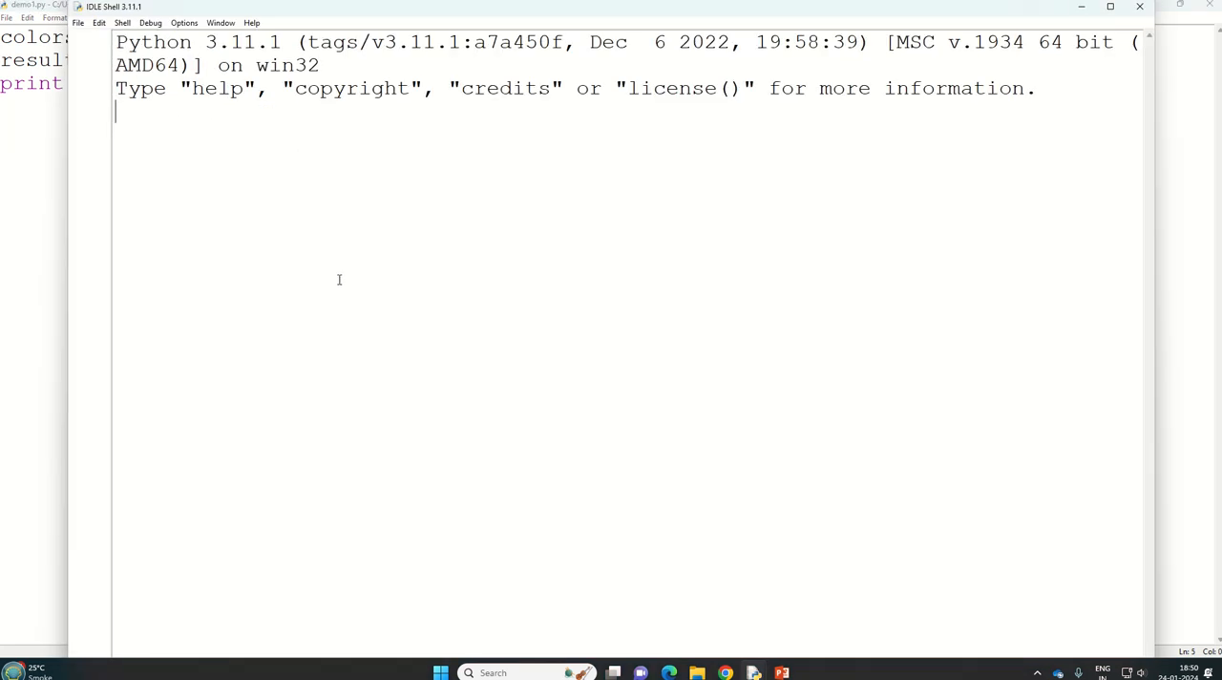
key("F5")
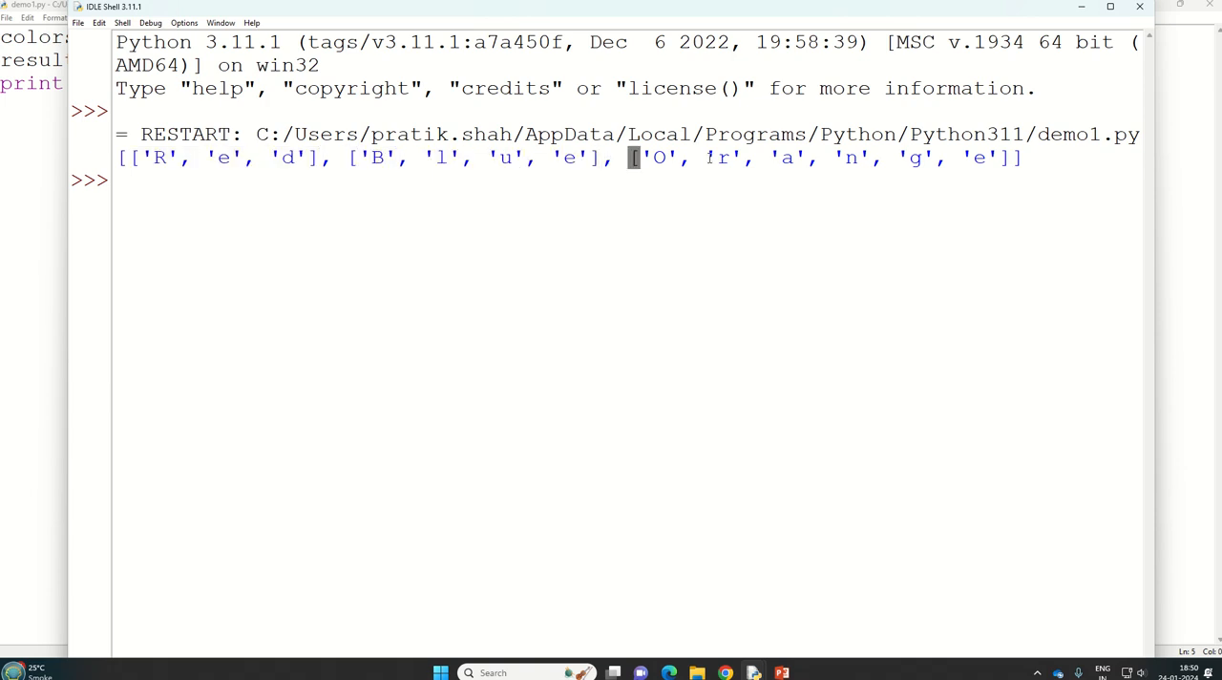
left_click_drag(630, 157, 1017, 157)
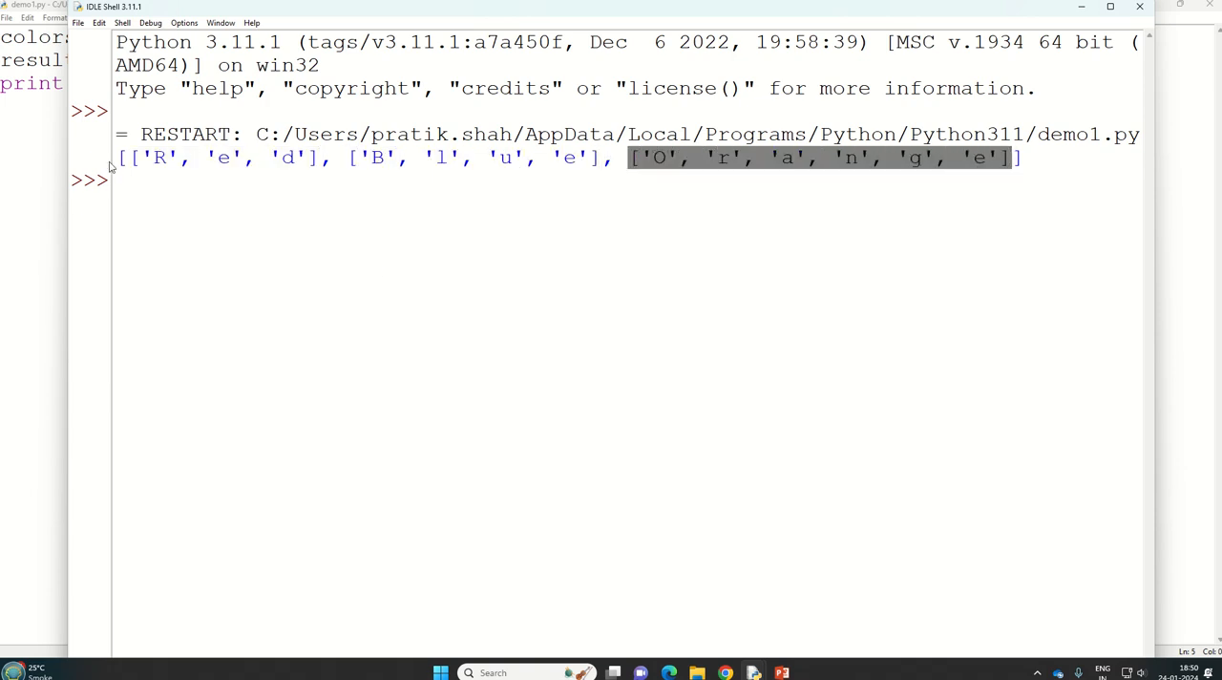